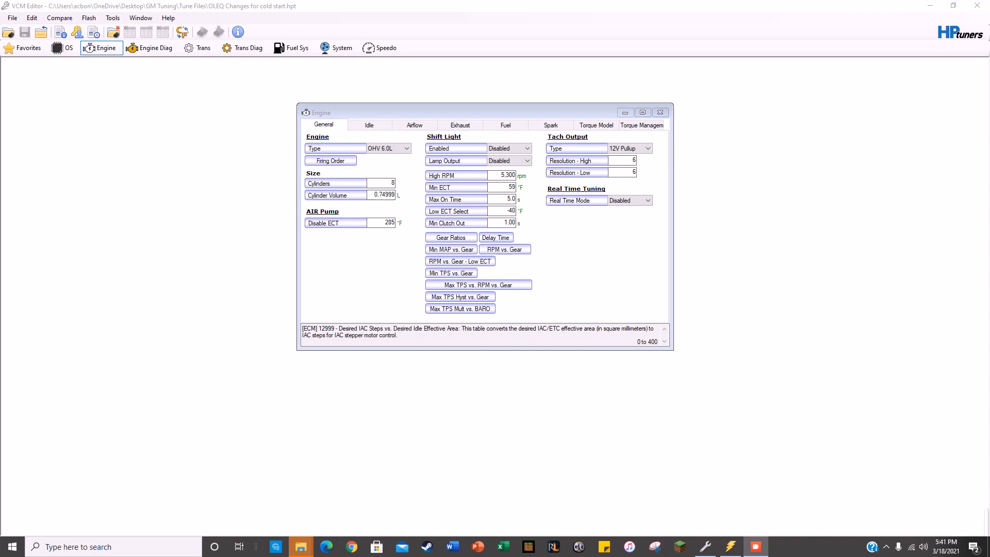
Step: From the Engine Idle settings, bring up the Idle Airflow vs. Coolant Temp (Gear & PN) table
left_click(369, 125)
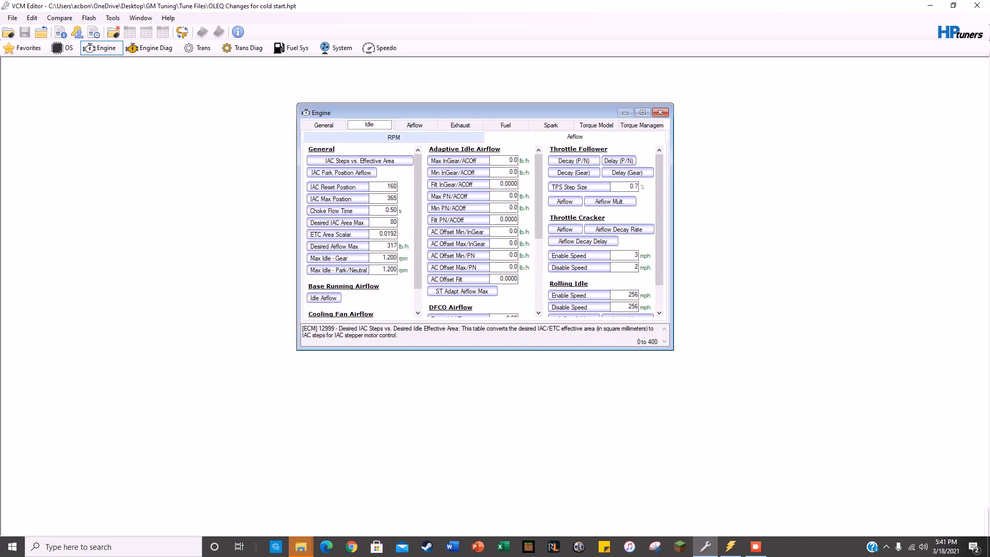
left_click(323, 125)
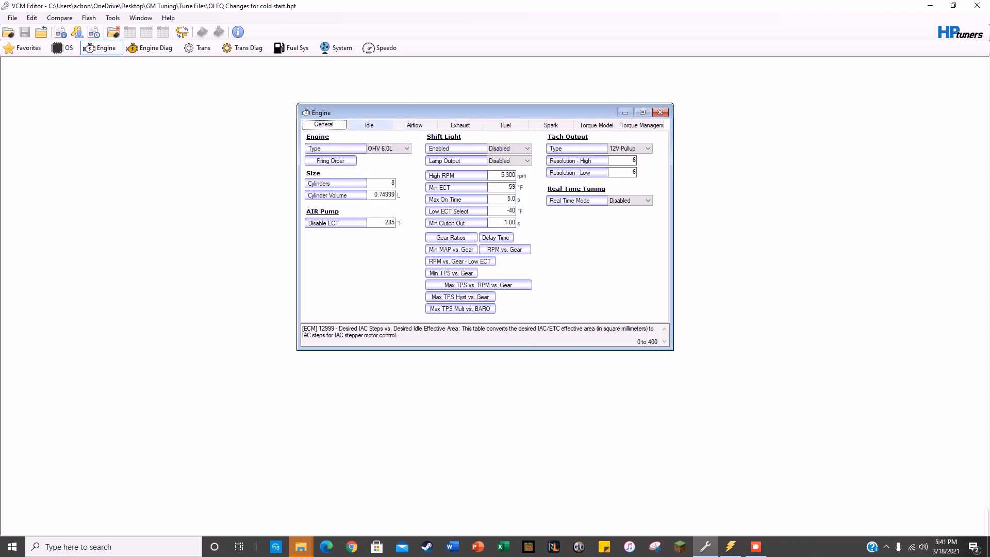
left_click(369, 124)
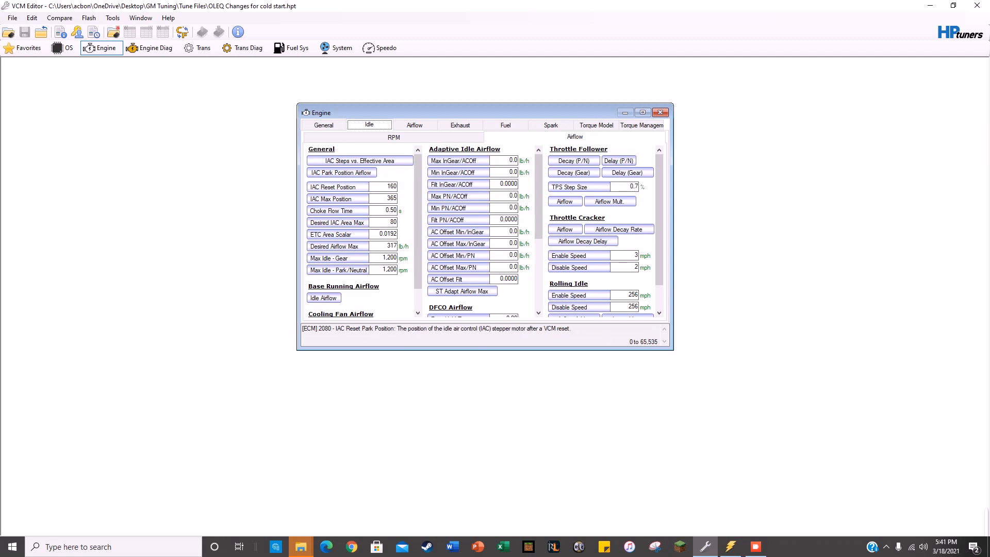
left_click(323, 297)
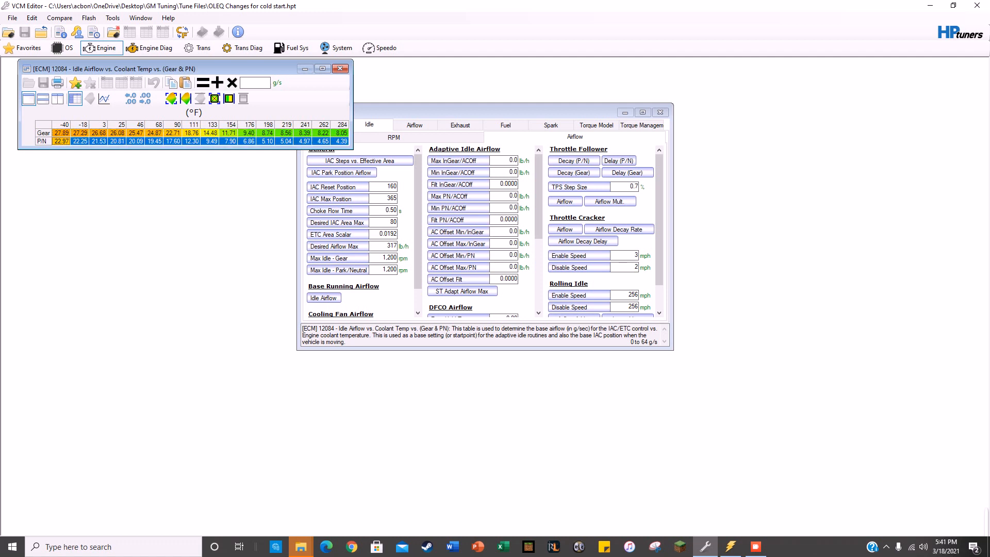
Step: Close the Idle Airflow table and review the Main VE Primary table under Airflow
left_click(341, 68)
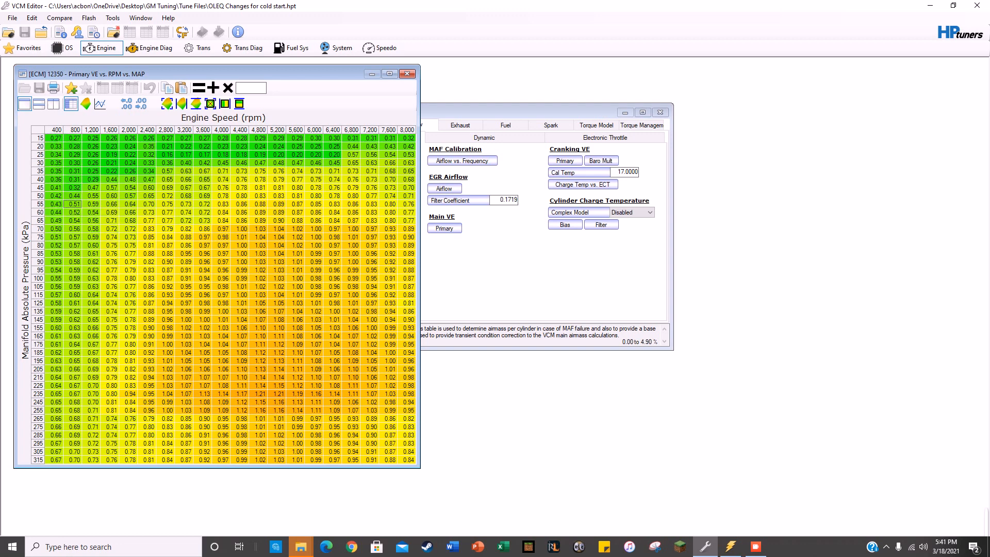
left_click_drag(56, 188, 91, 204)
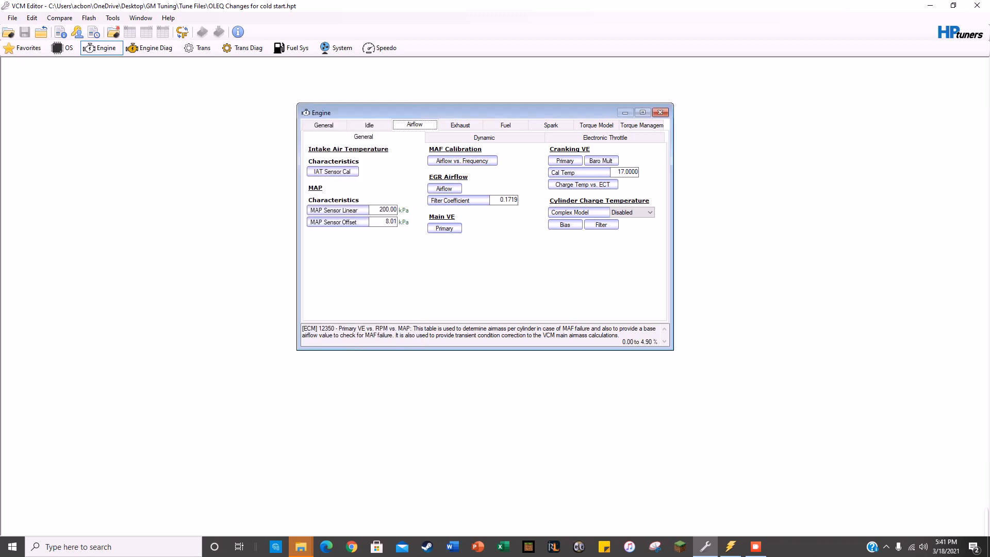
Step: In Fuel Open Loop / Base, set the 55 kPa row of the EQ ratio table to 1.20 and close it
left_click(505, 124)
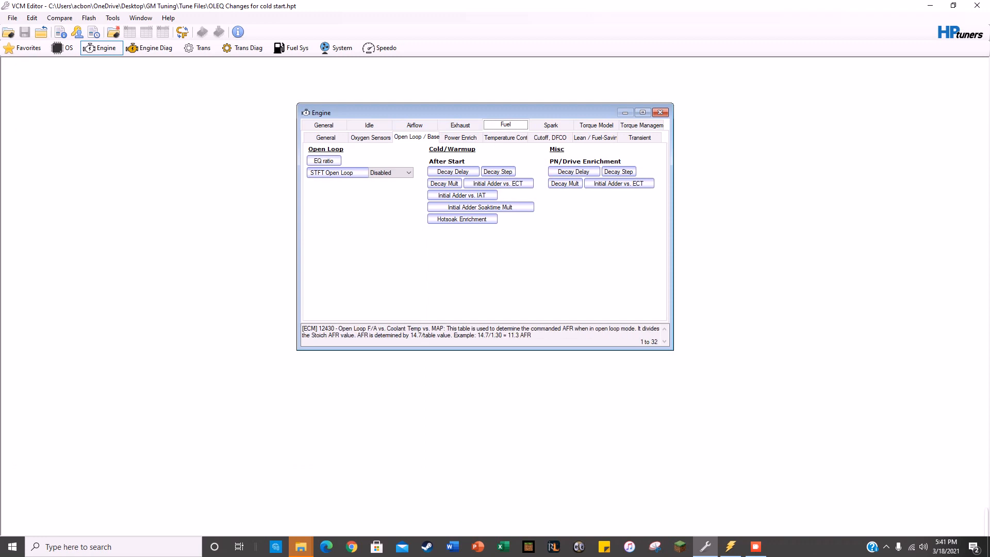
left_click(326, 137)
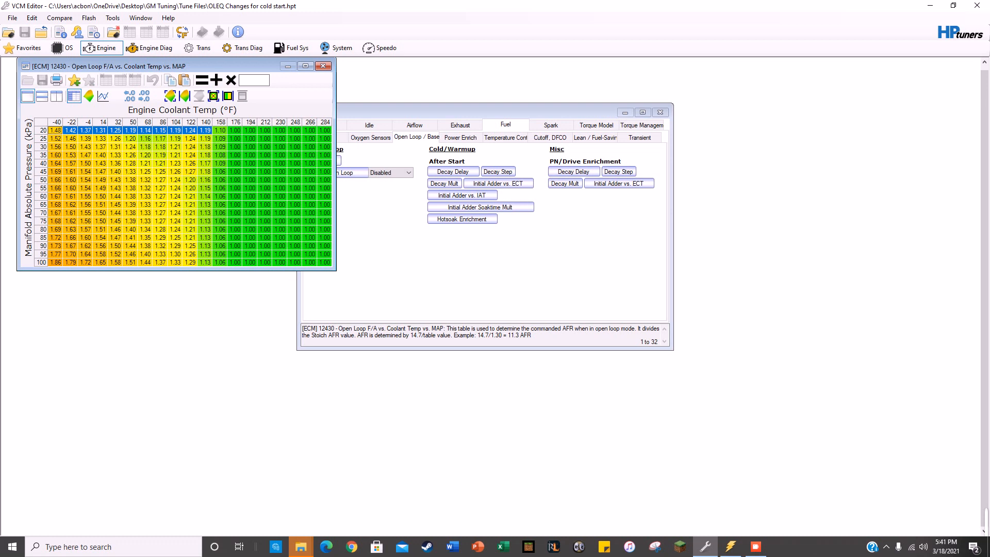
left_click(56, 163)
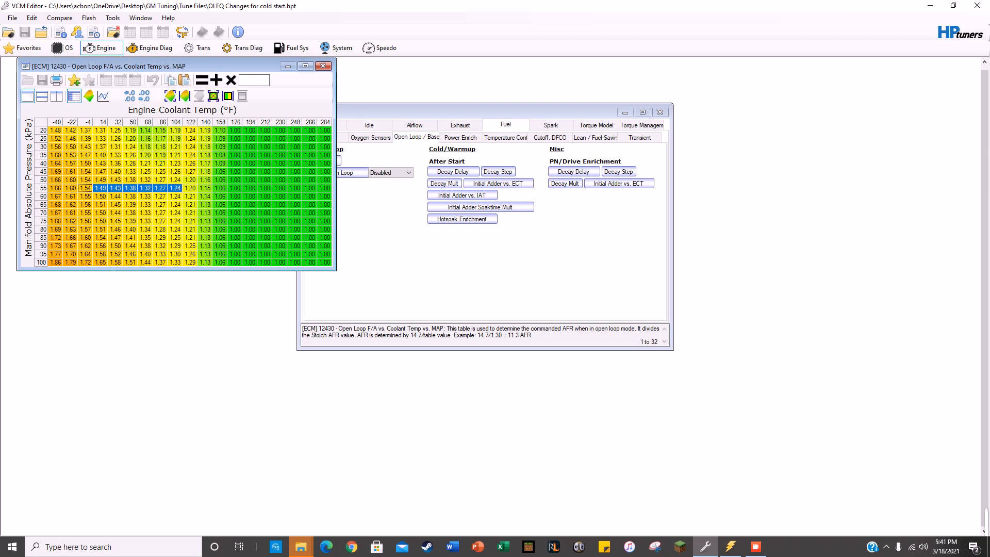
type("1.20")
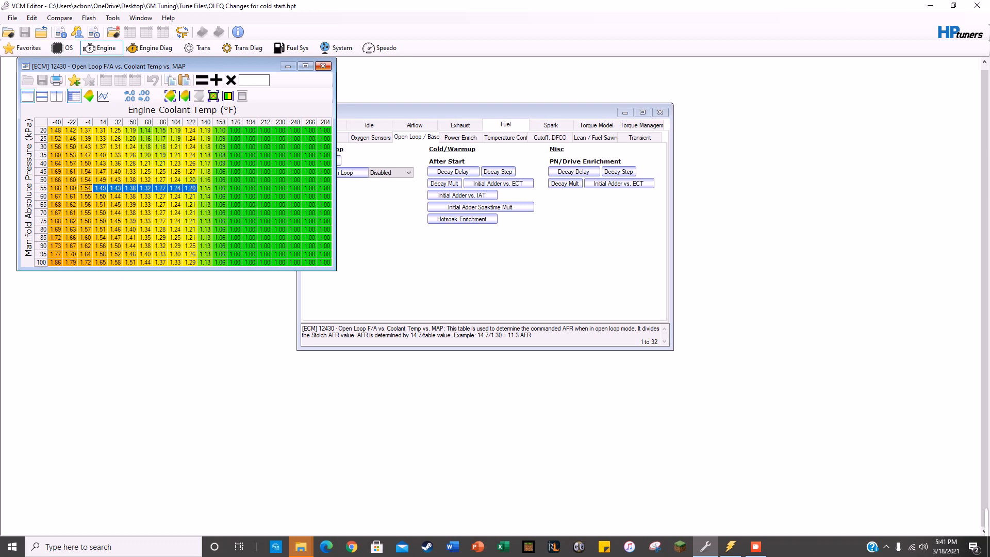
left_click(323, 66)
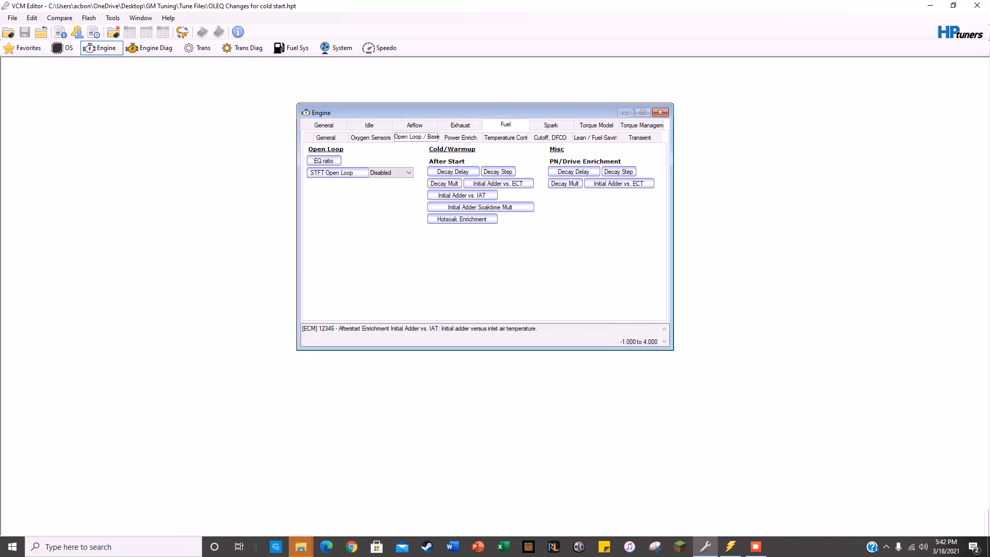
Step: In VCM Scanner's Math Parameters Manager, select the Idle Trim Gear user math entry
left_click(323, 125)
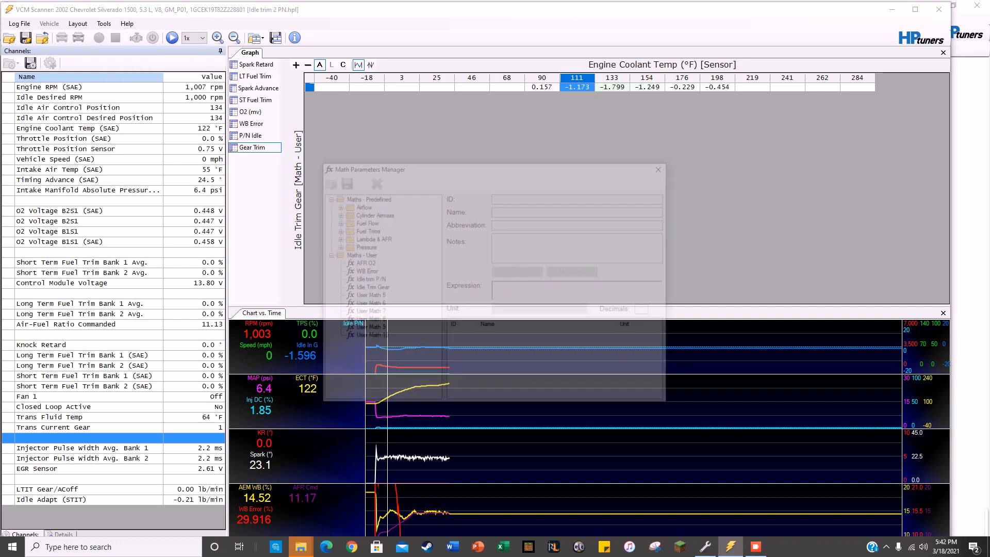
left_click(367, 280)
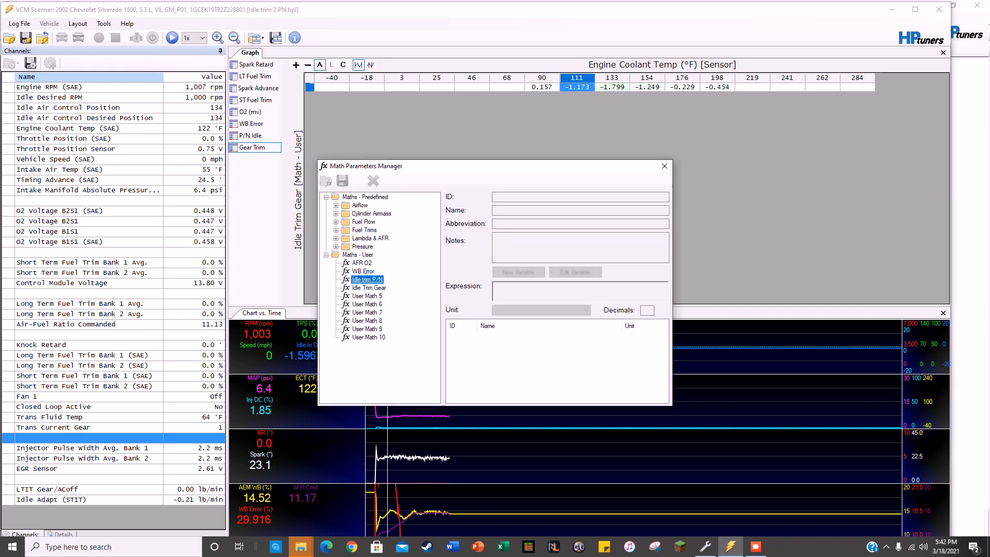
left_click(369, 288)
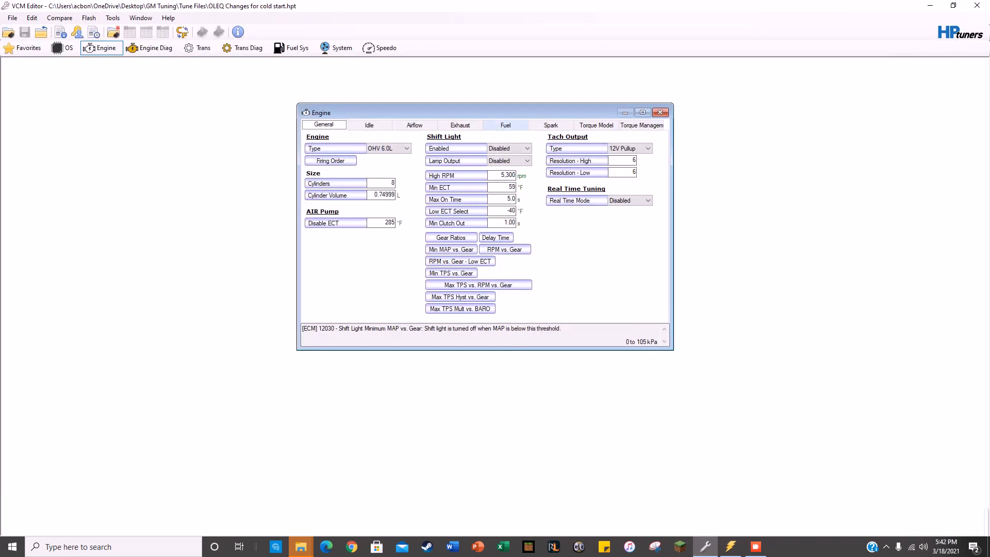
left_click(369, 125)
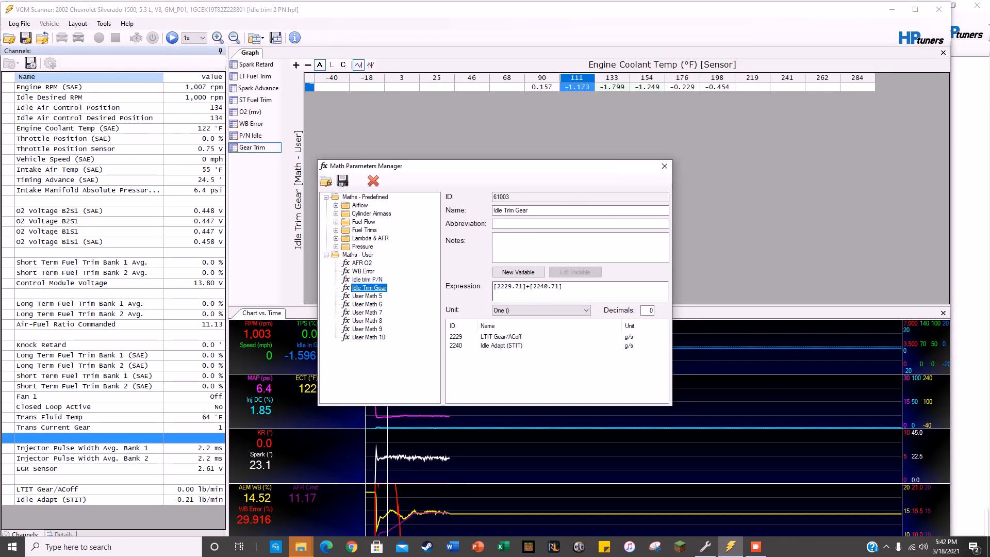
Step: Add LTIT PN/ACoff in g/s as a variable of the Idle trim P/N math parameter
left_click(365, 279)
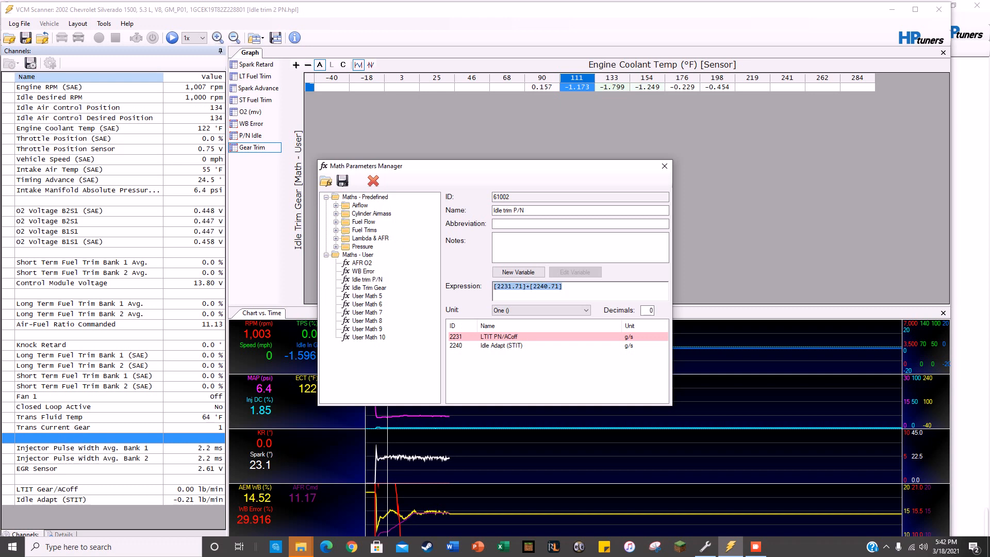
left_click(517, 271)
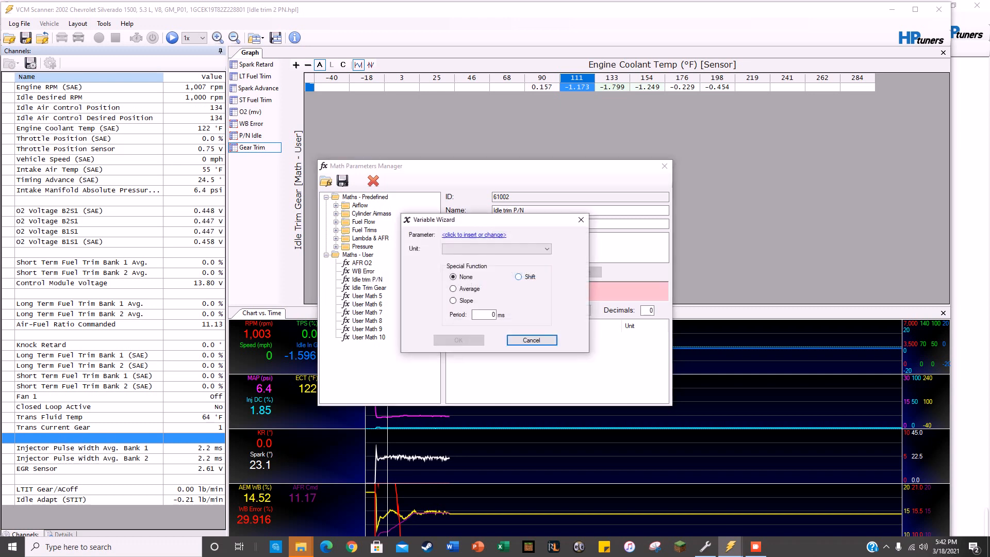
left_click(473, 234)
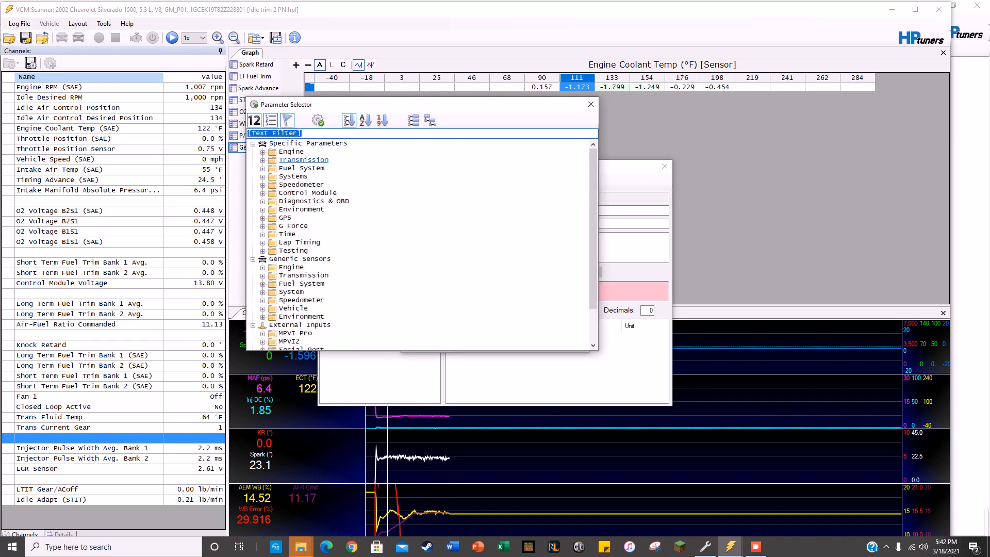
type("ltit")
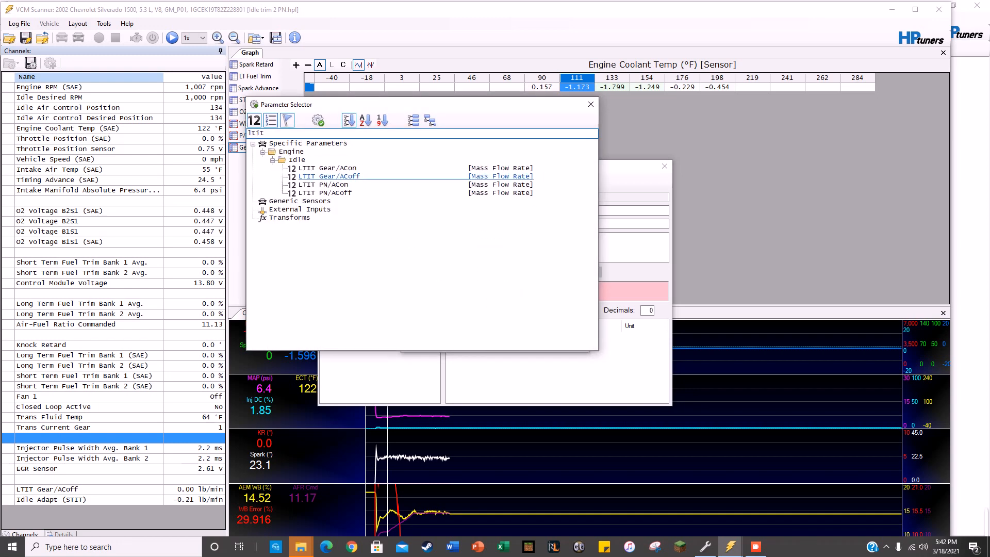
left_click(325, 193)
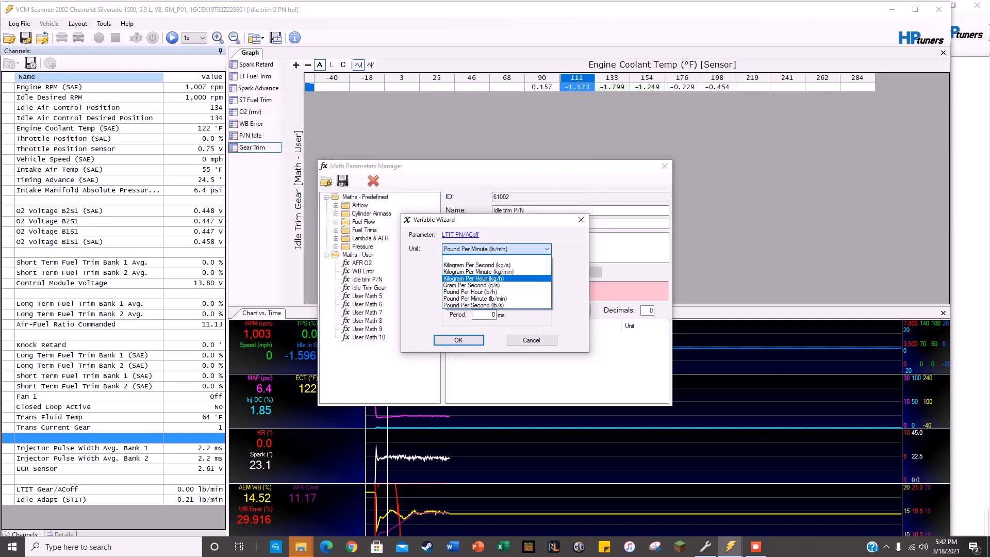
left_click(458, 339)
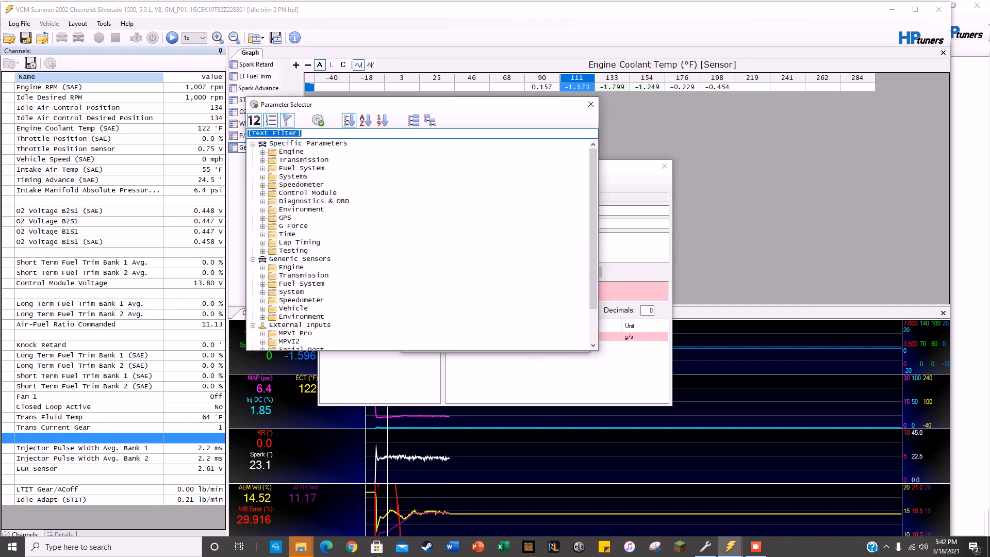
Step: Add Idle Adapt (STIT) in g/s so Idle trim P/N sums both variables
type("stit")
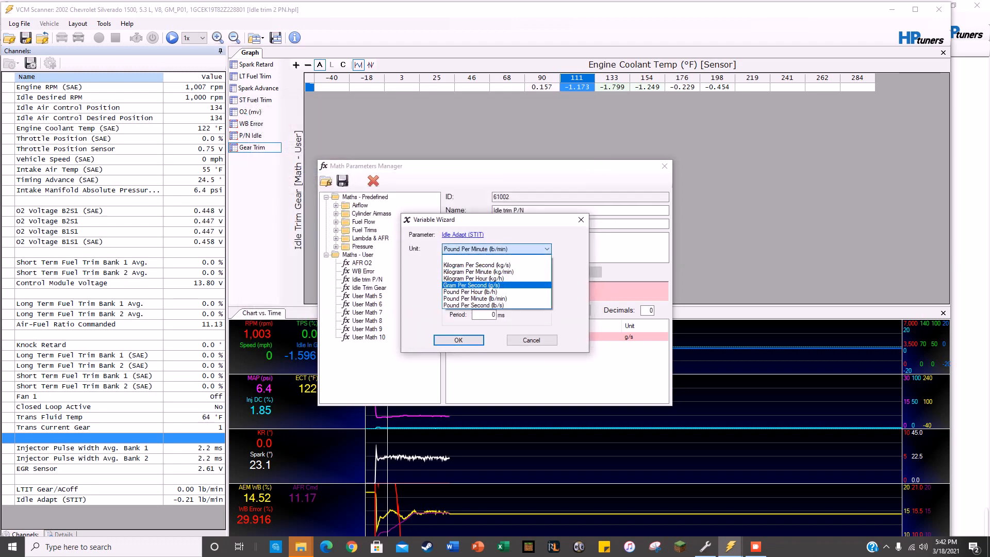
left_click(458, 339)
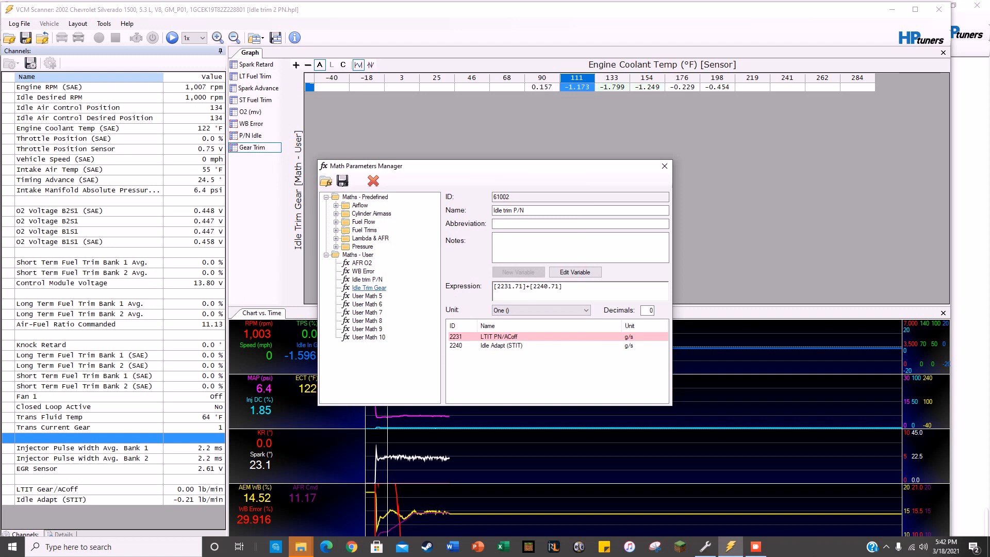
Step: Add LTIT Gear/ACoff in g/s as a variable of the Idle Trim Gear math parameter
left_click(370, 288)
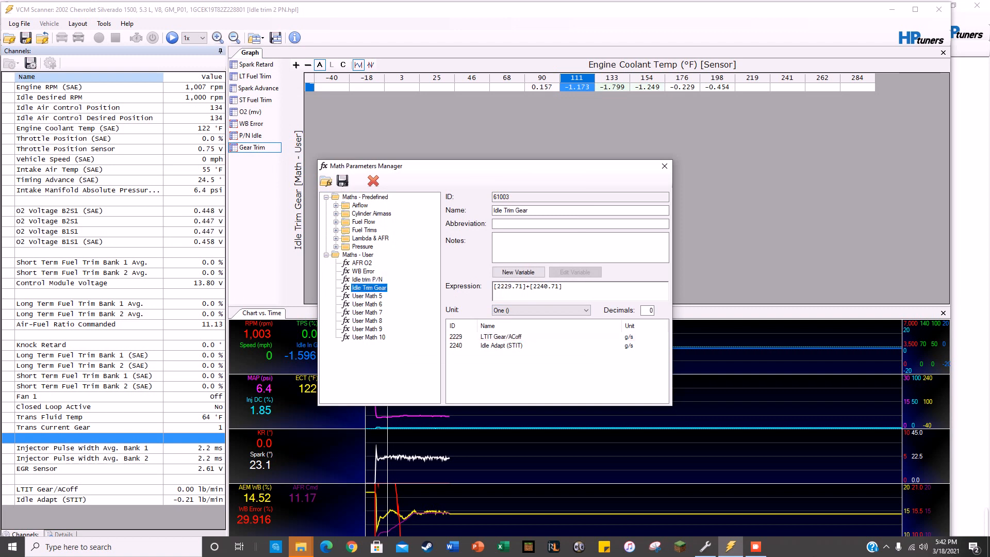
left_click(518, 271)
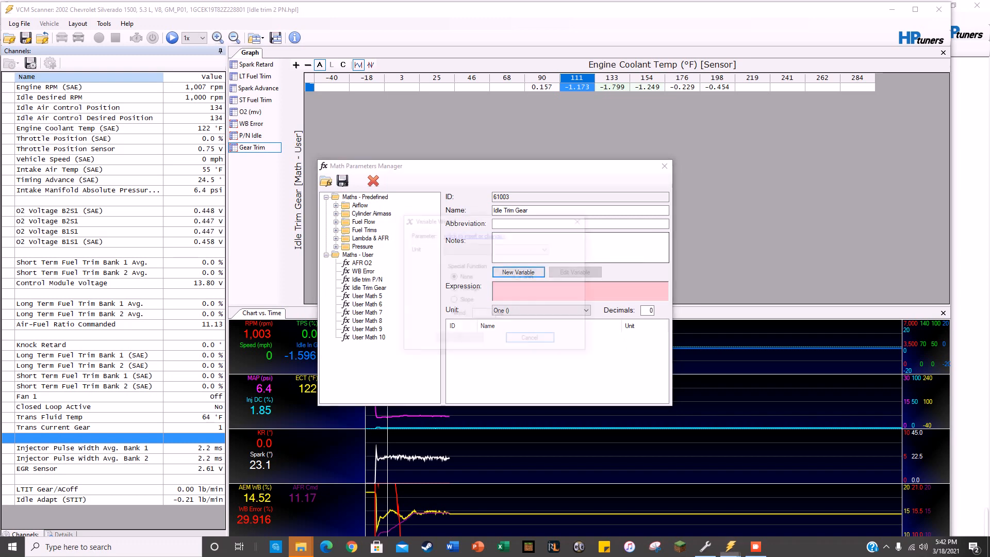
left_click(517, 271)
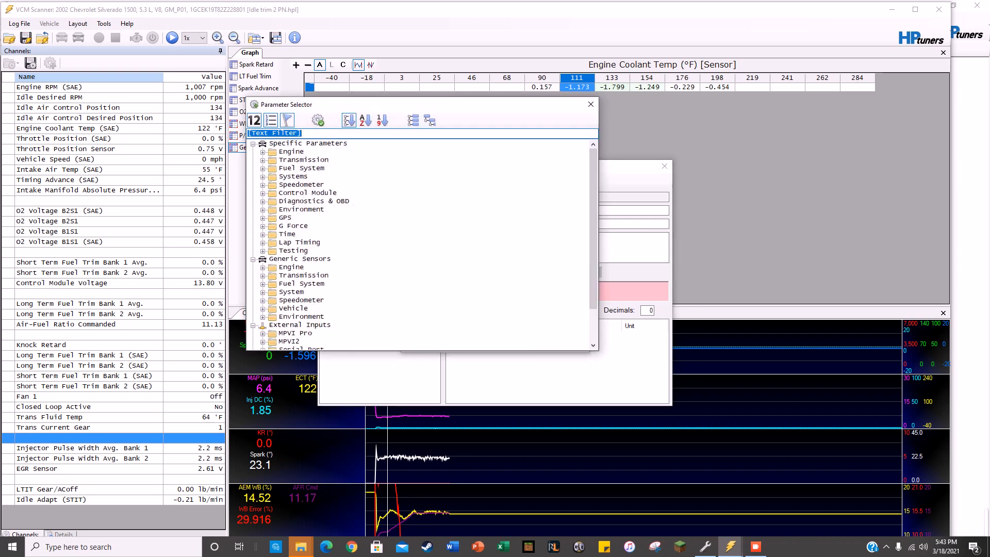
type("ltit")
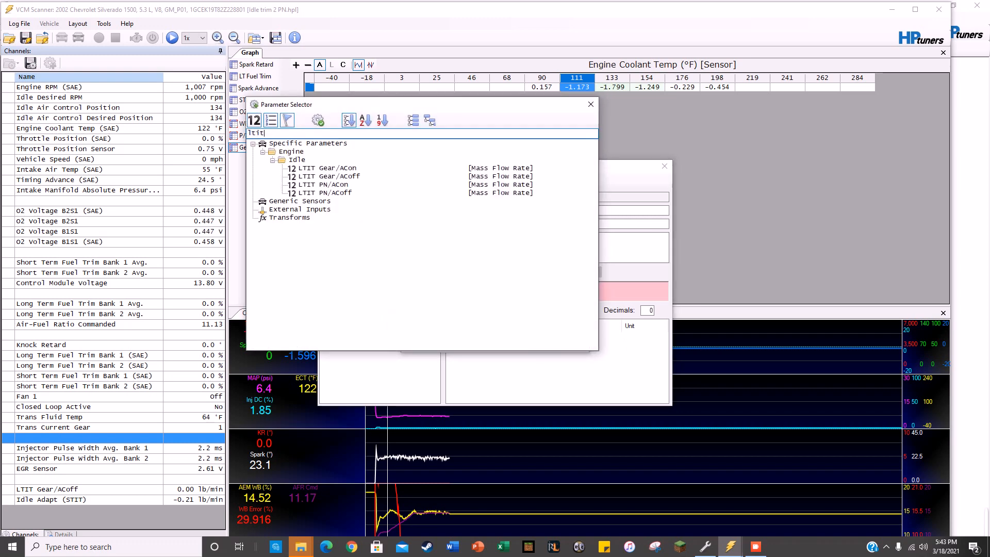
double_click(326, 176)
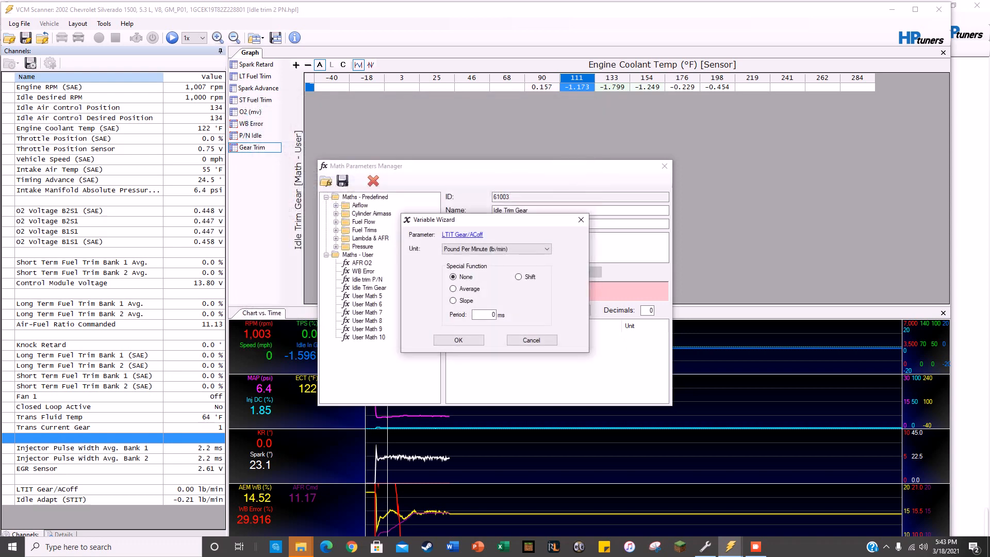
left_click(497, 249)
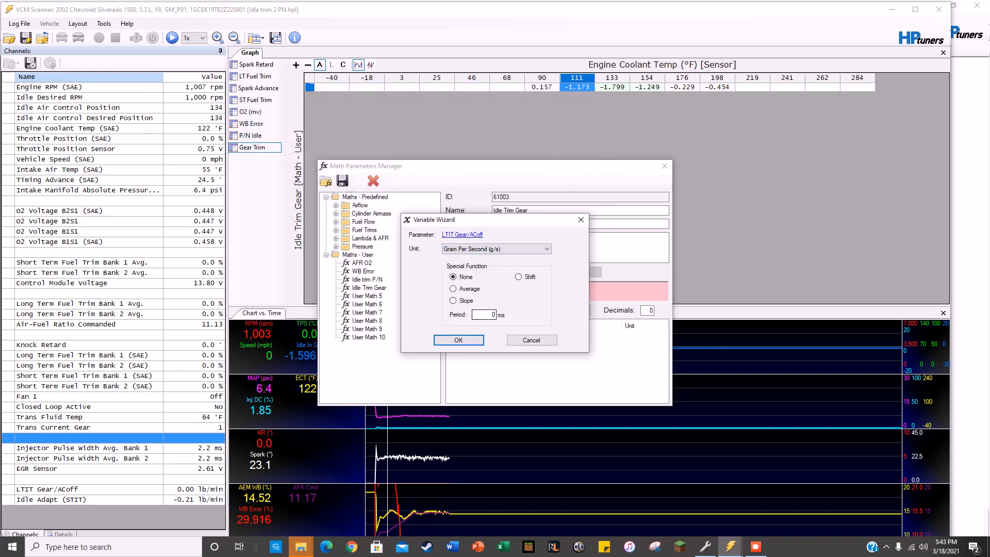
left_click(458, 340)
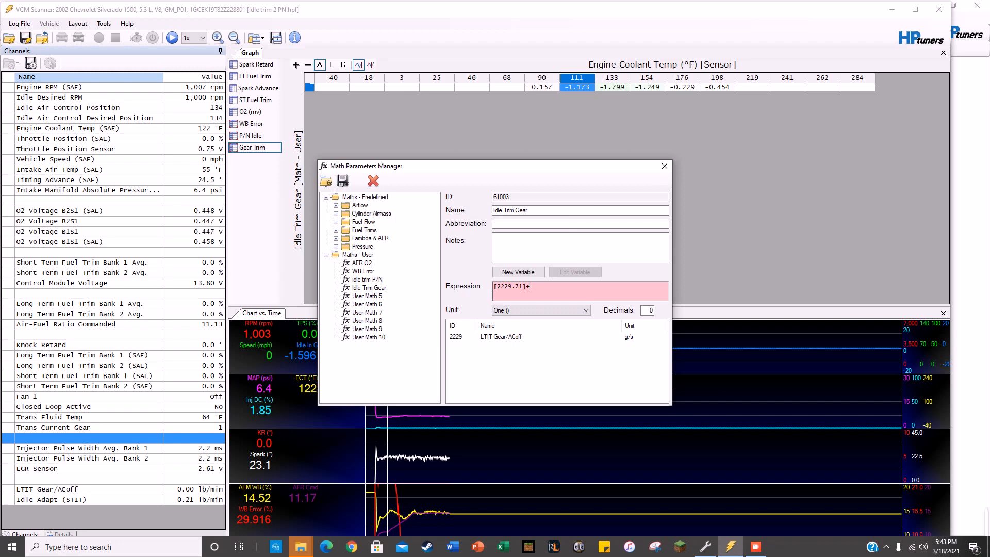
Step: Add Idle Adapt (STIT), save Idle Trim Gear and close the Math Parameters Manager
left_click(516, 272)
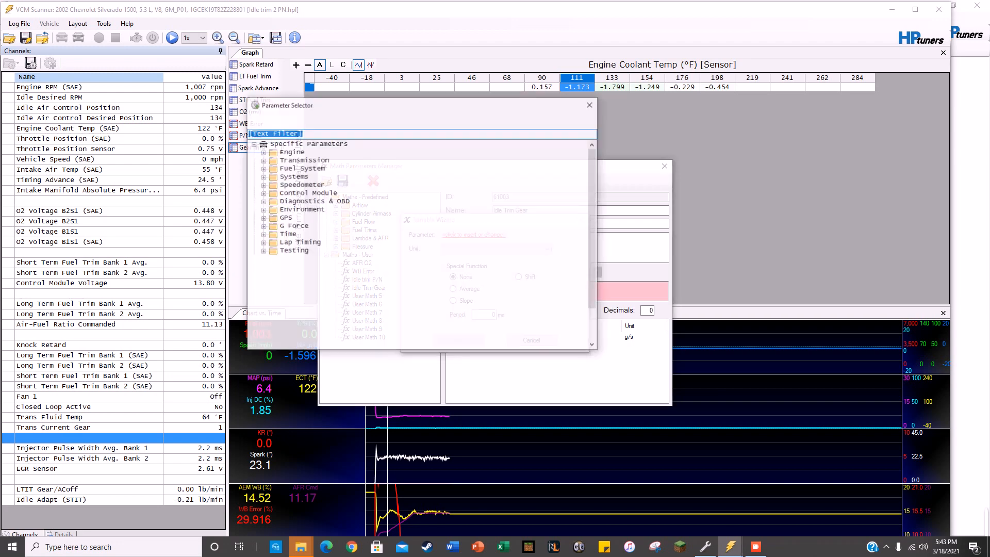
type("stit")
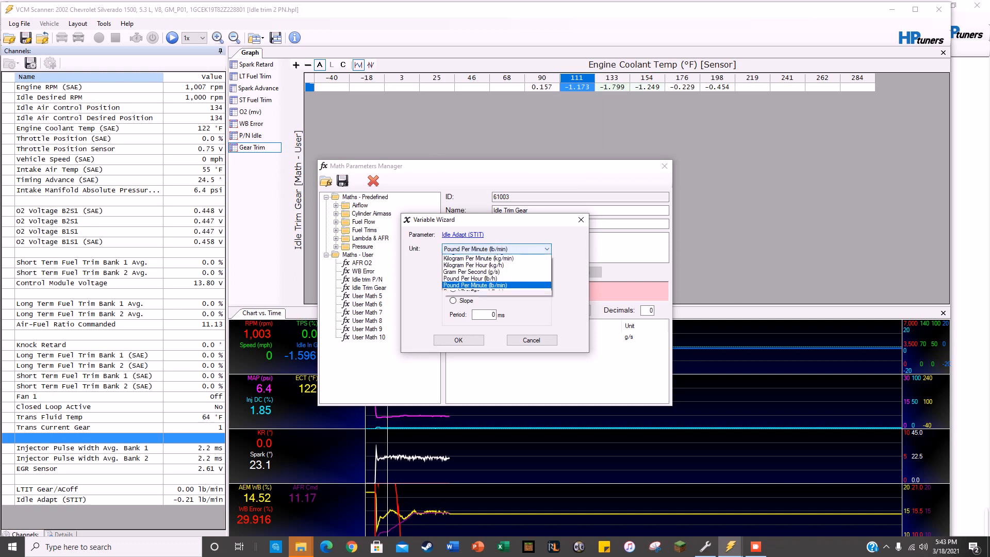
left_click(458, 339)
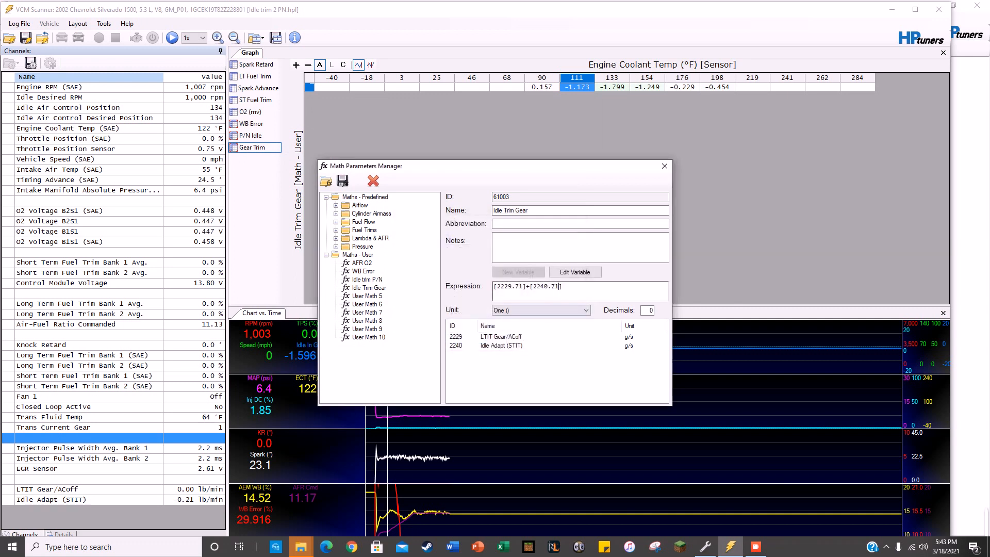
left_click(370, 288)
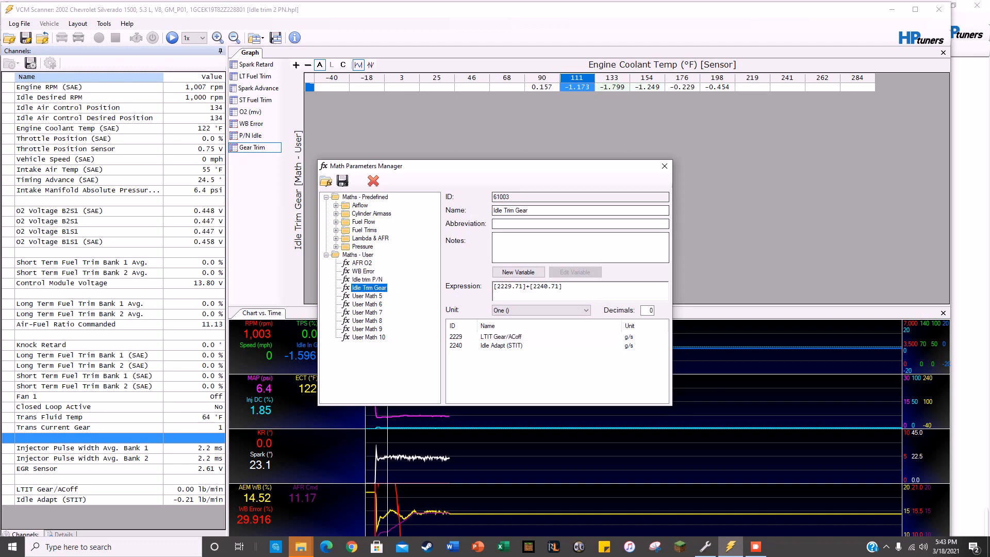
left_click(663, 165)
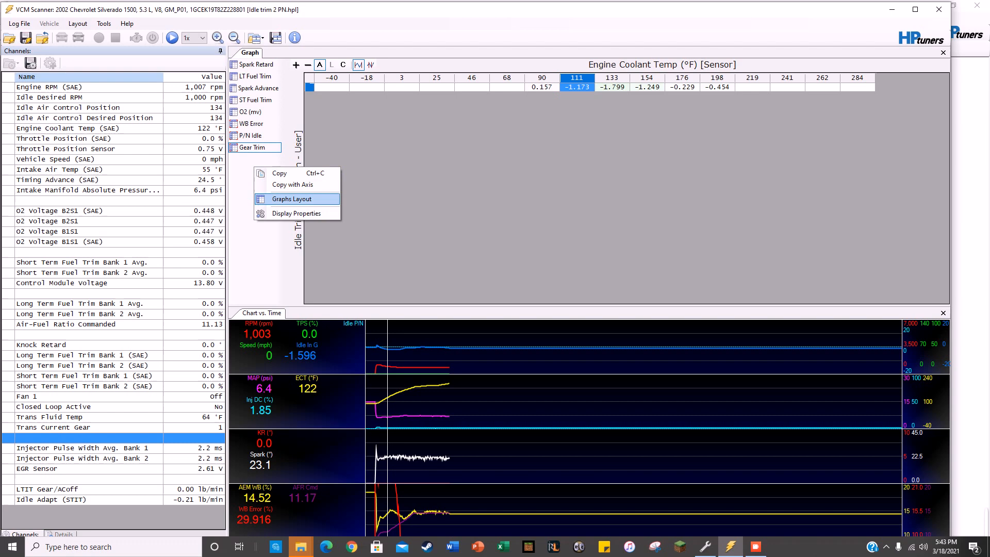
Step: In Graphs Layout, set the P/N Idle histogram to 3 decimals with Engine Coolant Temp columns
left_click(291, 199)
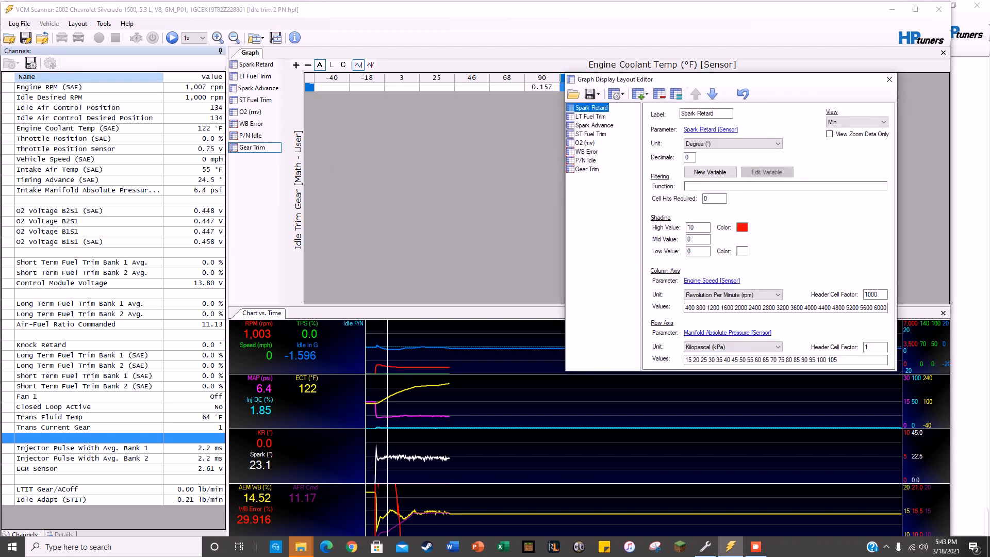
left_click(585, 160)
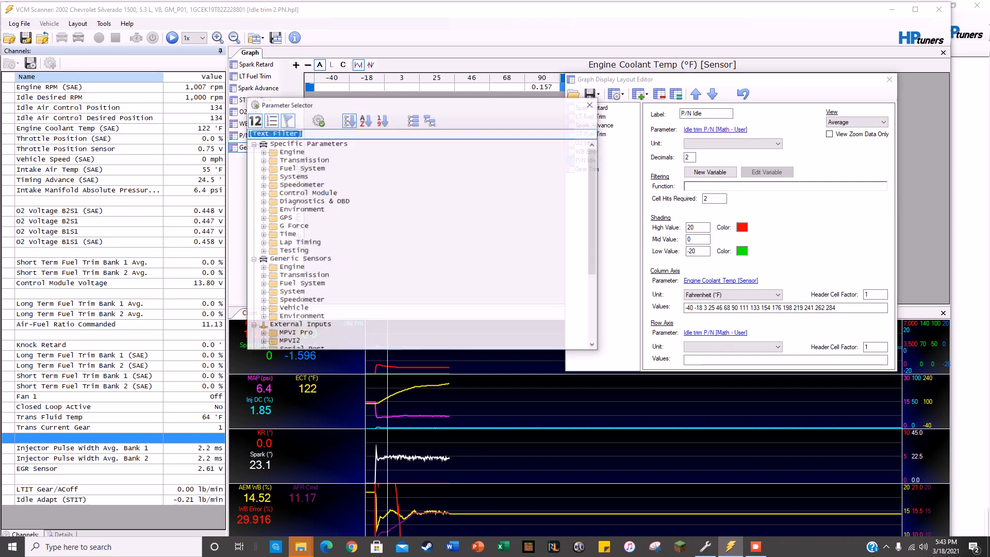
scroll("down", 3)
type("3")
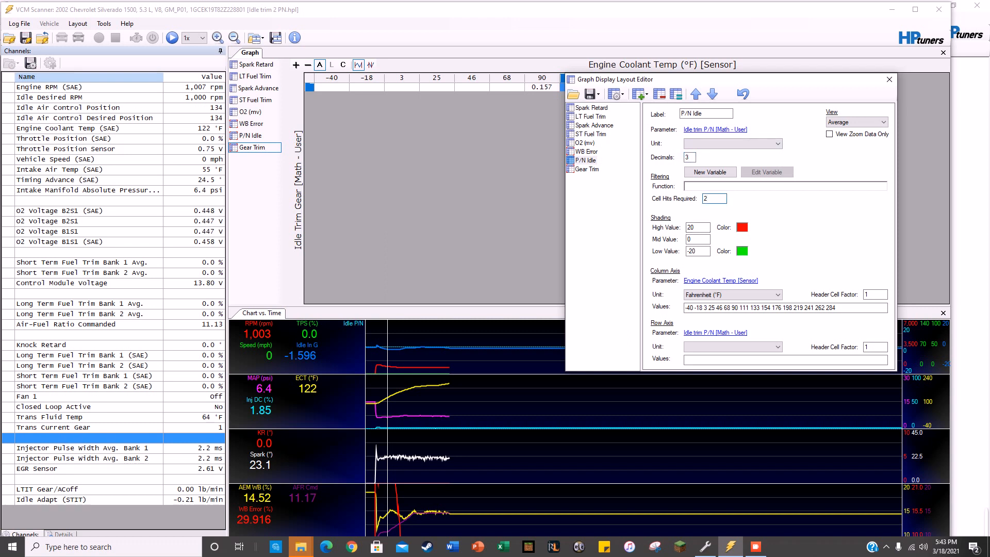
triple_click(698, 226)
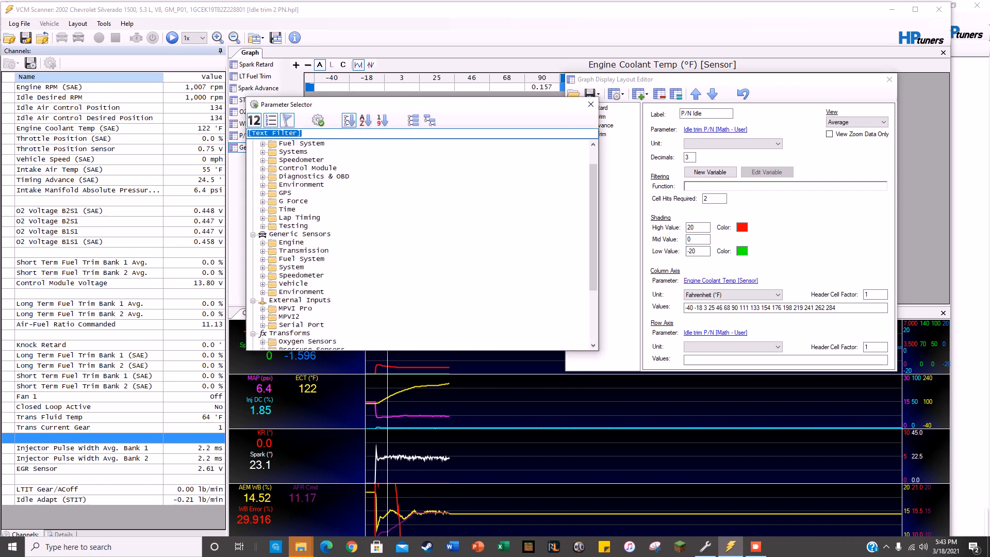
type("coola")
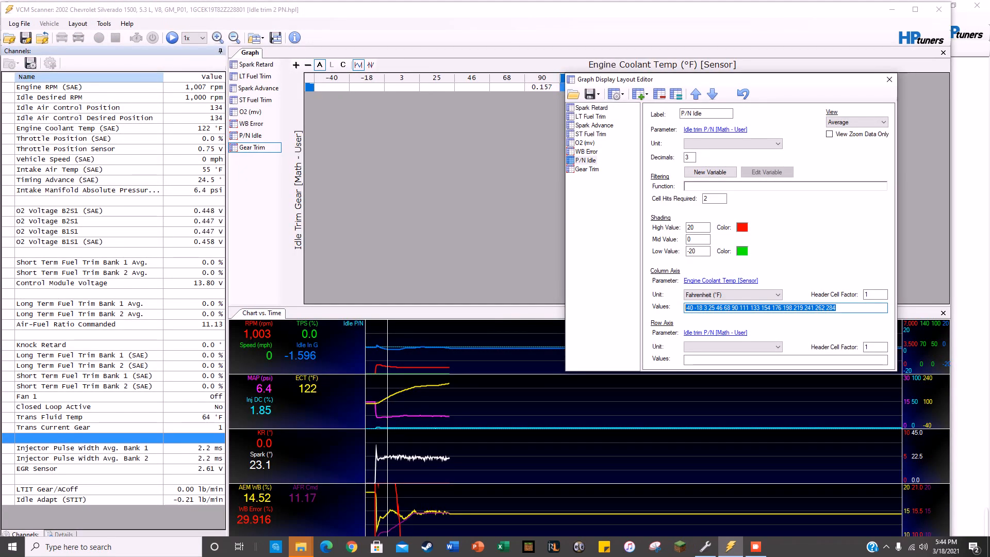
Step: Set the P/N Idle row axis parameter to the Idle trim P/N math
left_click(783, 307)
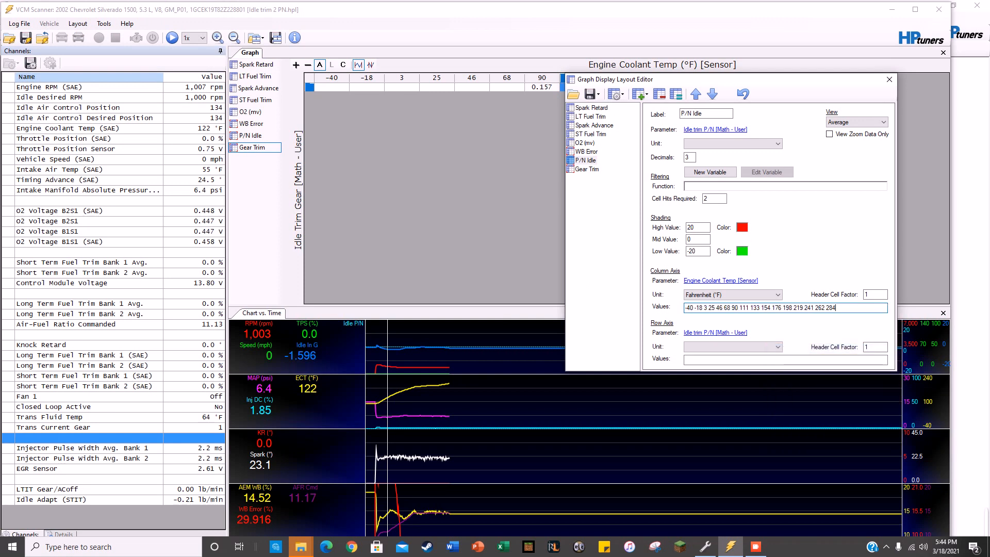
triple_click(783, 308)
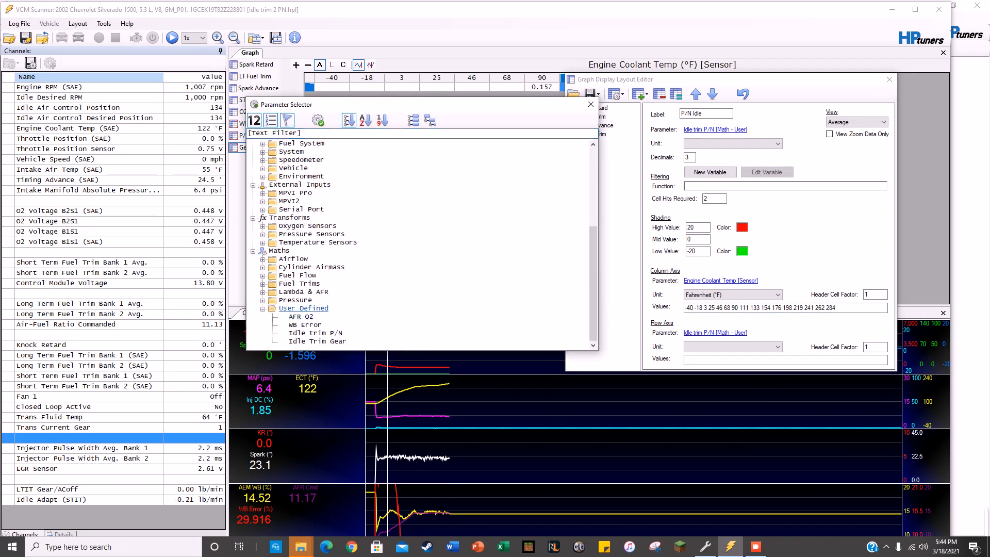
left_click(316, 333)
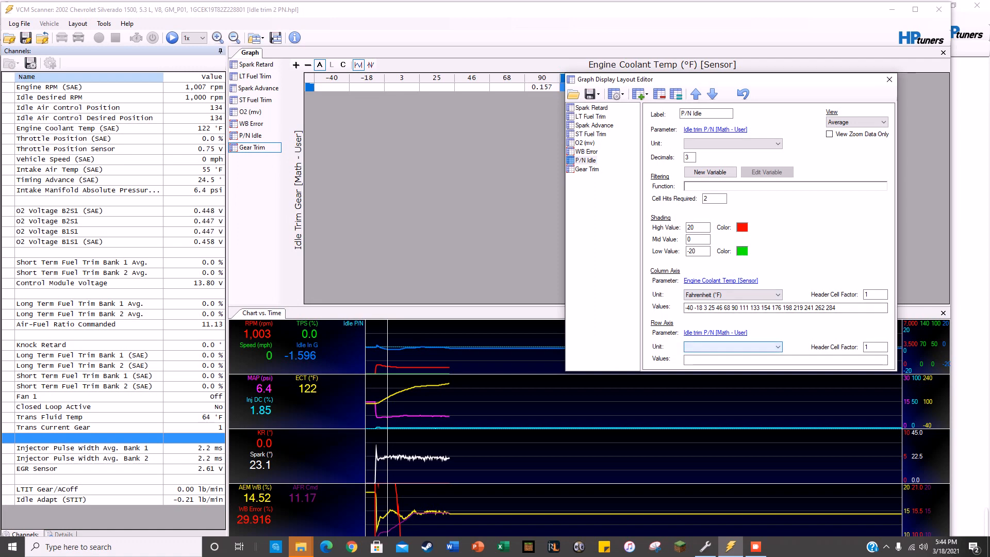
Step: Set the Gear Trim histogram's row parameter to user math Idle Trim Gear and close the layout editor
left_click(587, 168)
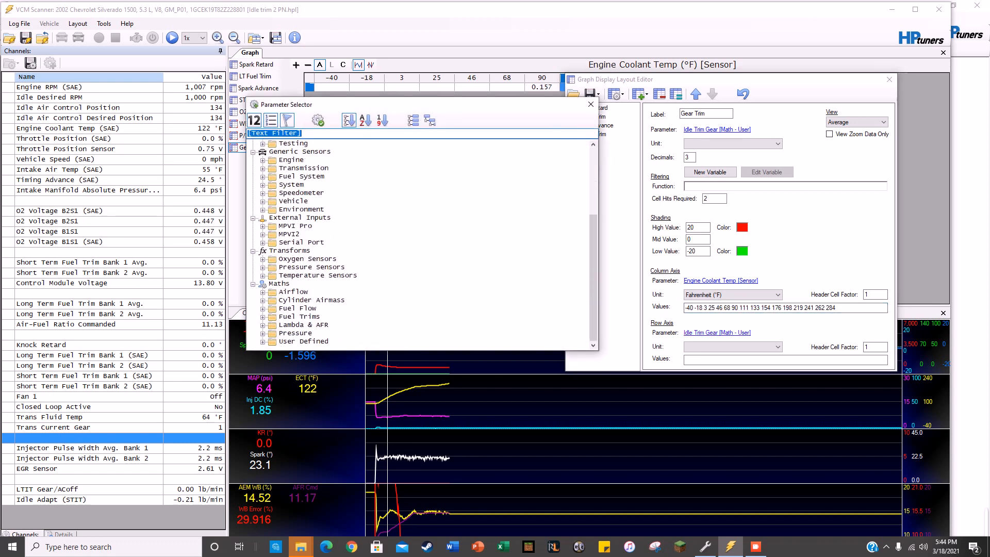
left_click(317, 341)
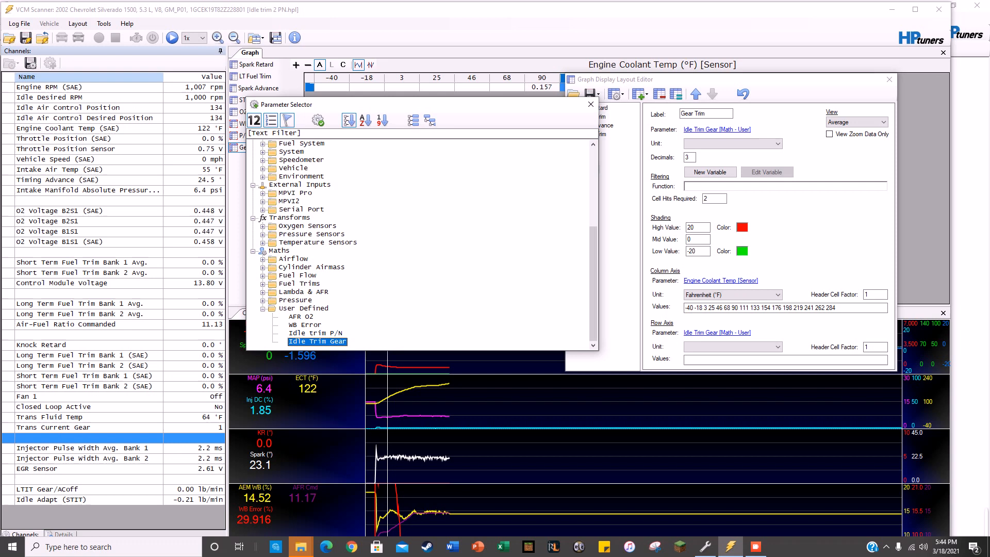
left_click(590, 103)
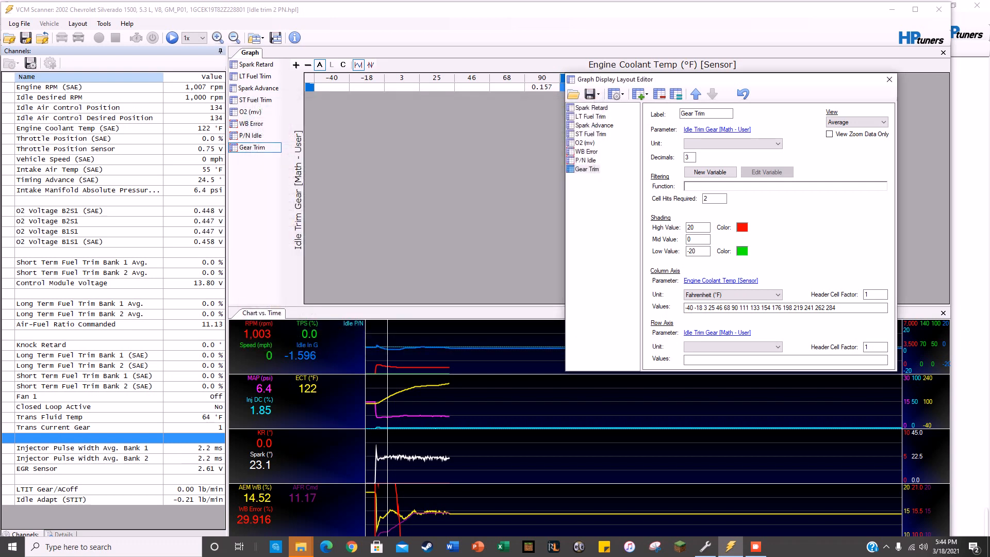
left_click(889, 79)
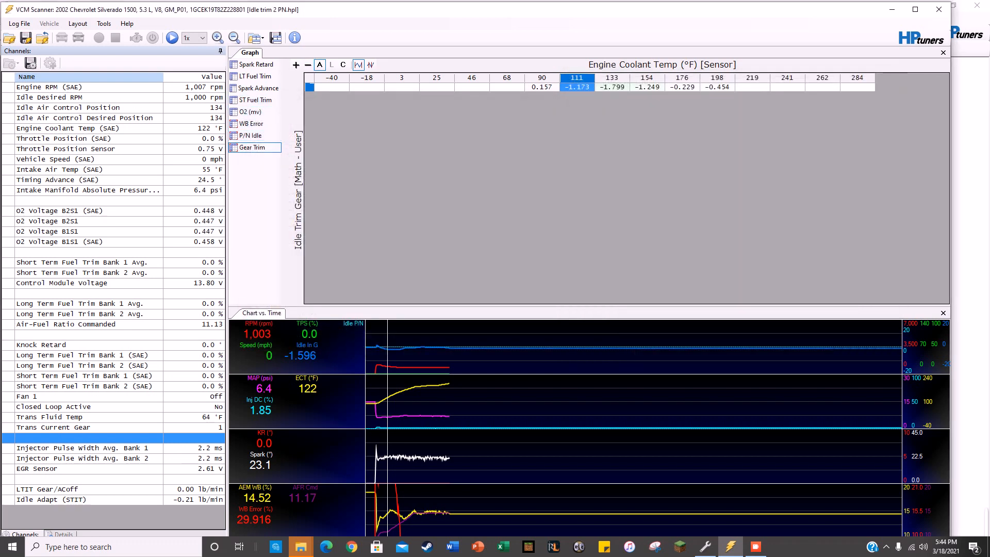
Step: In Charts Layout, add Idle in G and Idle P/N traces to Group 1 limited -20 to 20
right_click(338, 354)
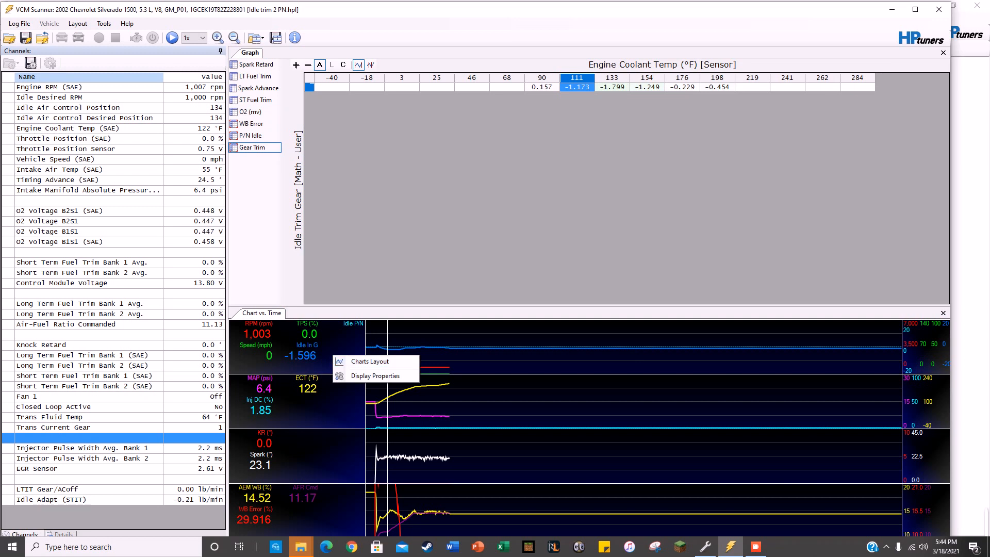
left_click(371, 361)
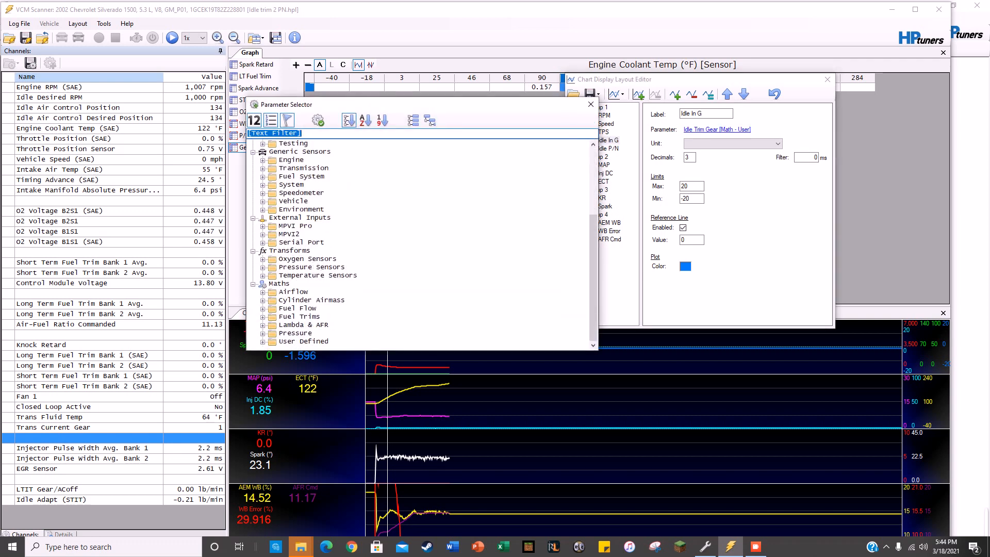
left_click(316, 333)
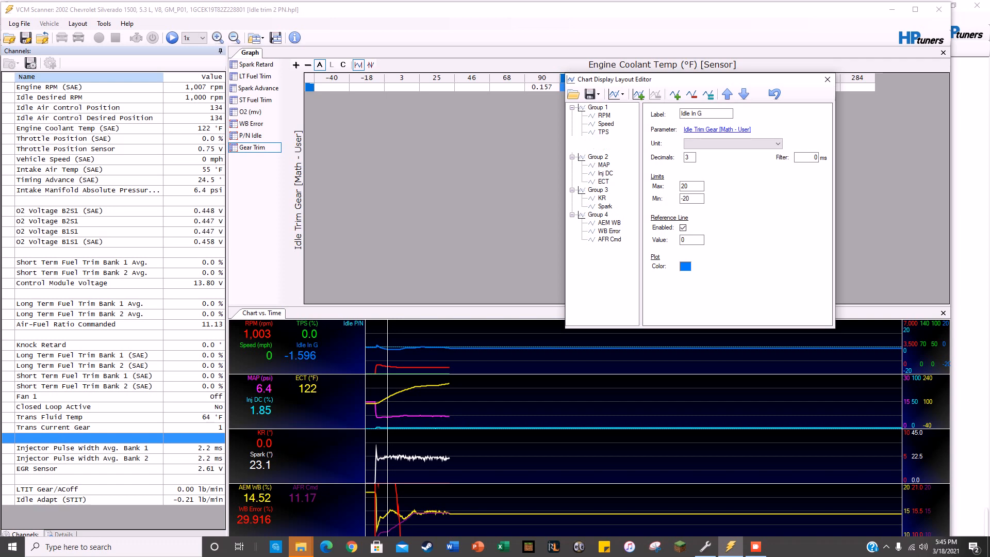
left_click(716, 130)
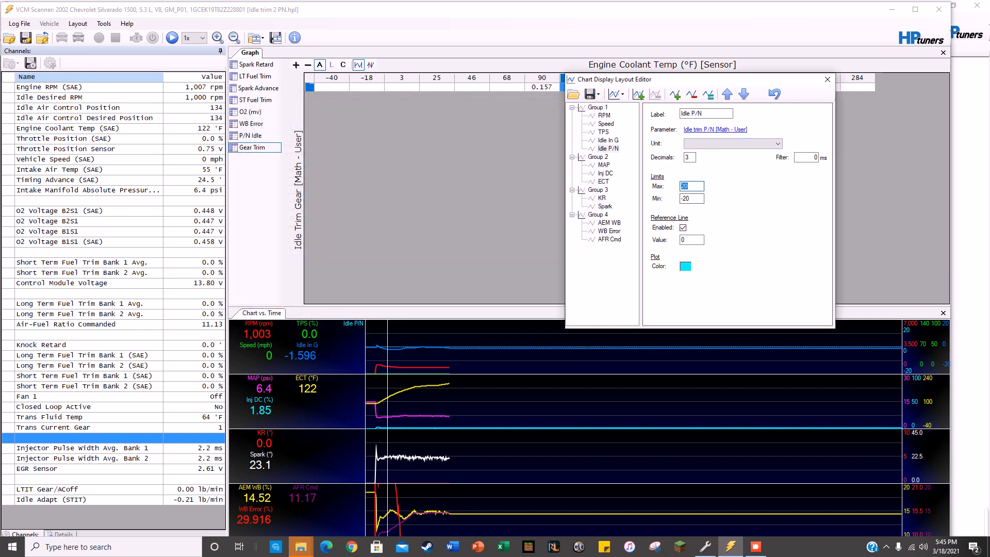
left_click(691, 198)
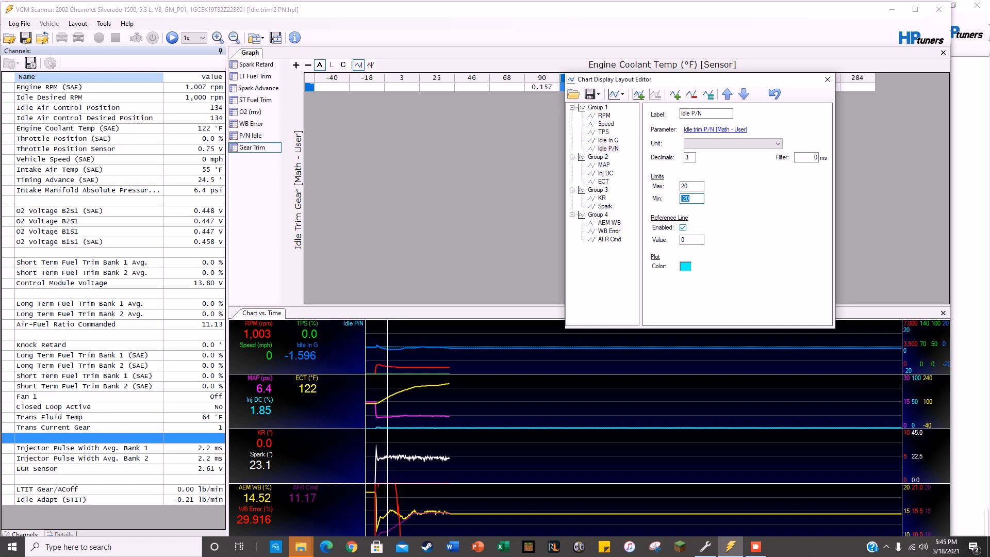
mouse_move(826, 80)
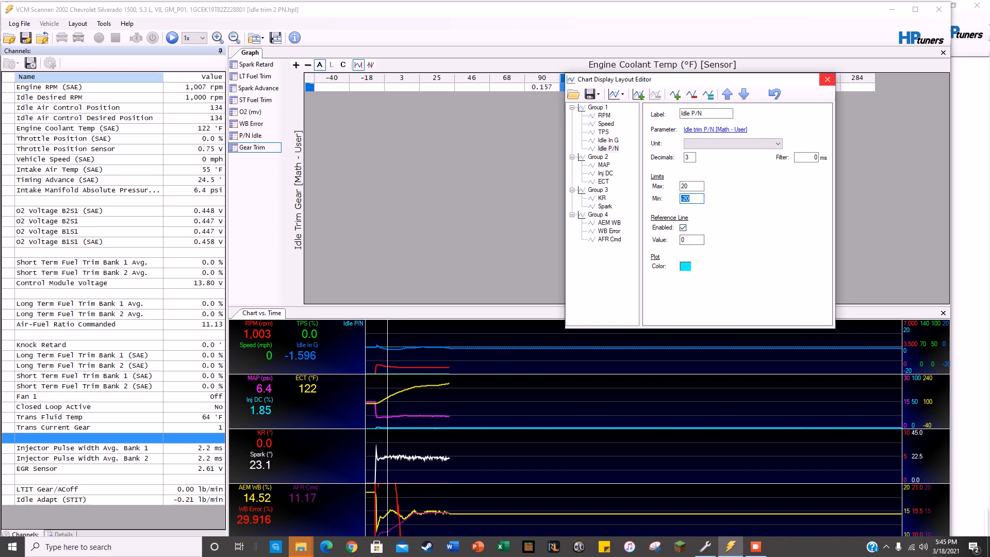
Step: Close the chart layout editor and select the Gear Trim histogram trims from 90 to 198 °F
left_click(827, 80)
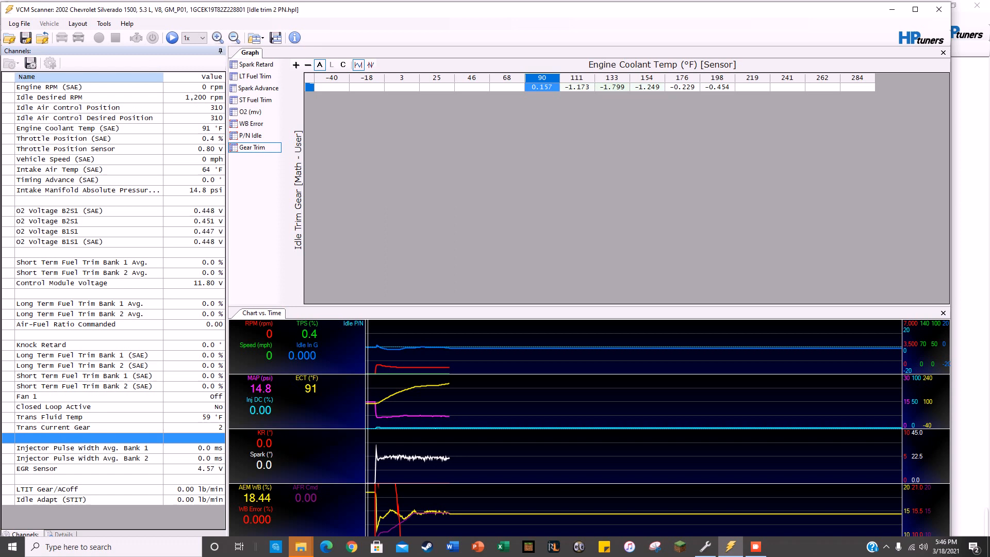
mouse_move(541, 86)
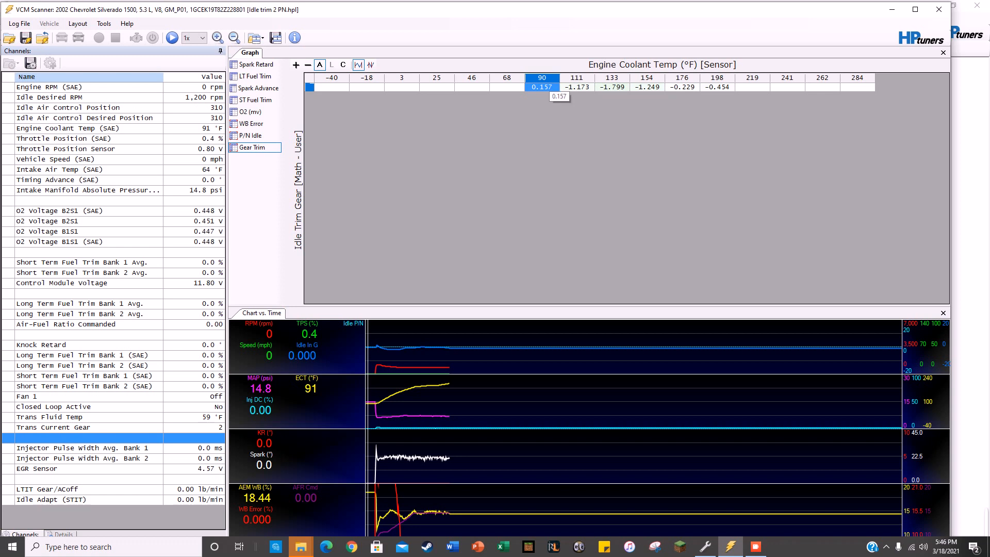
left_click(699, 86)
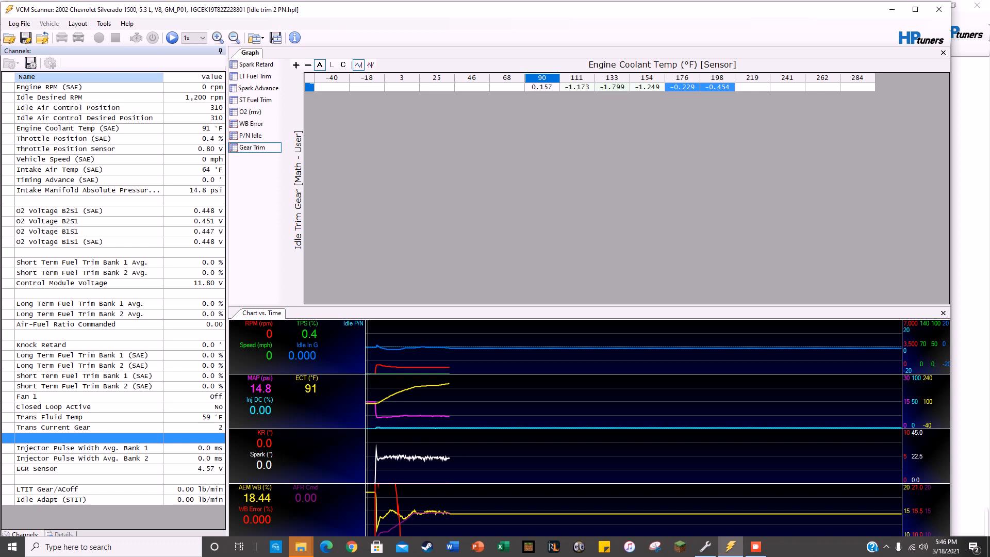
left_click(752, 87)
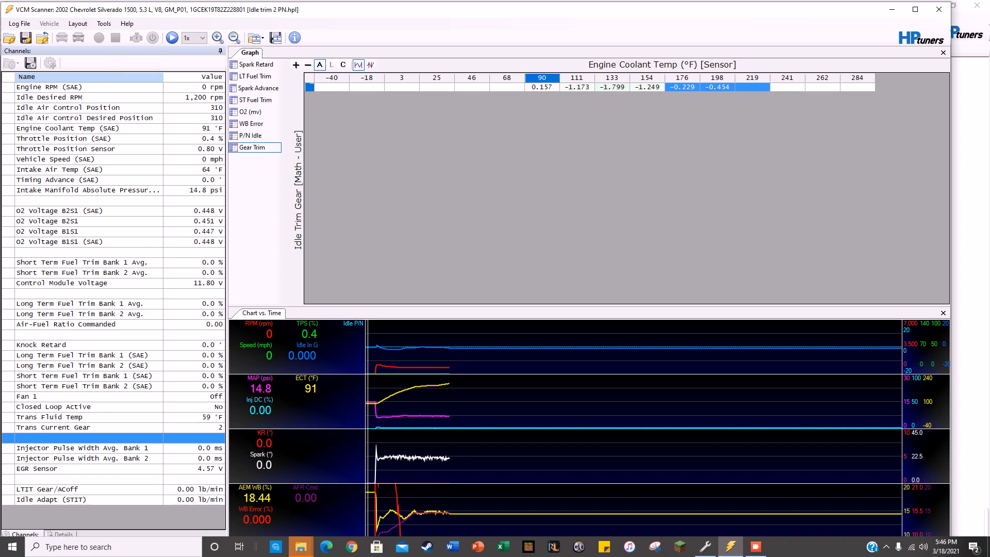
left_click(647, 87)
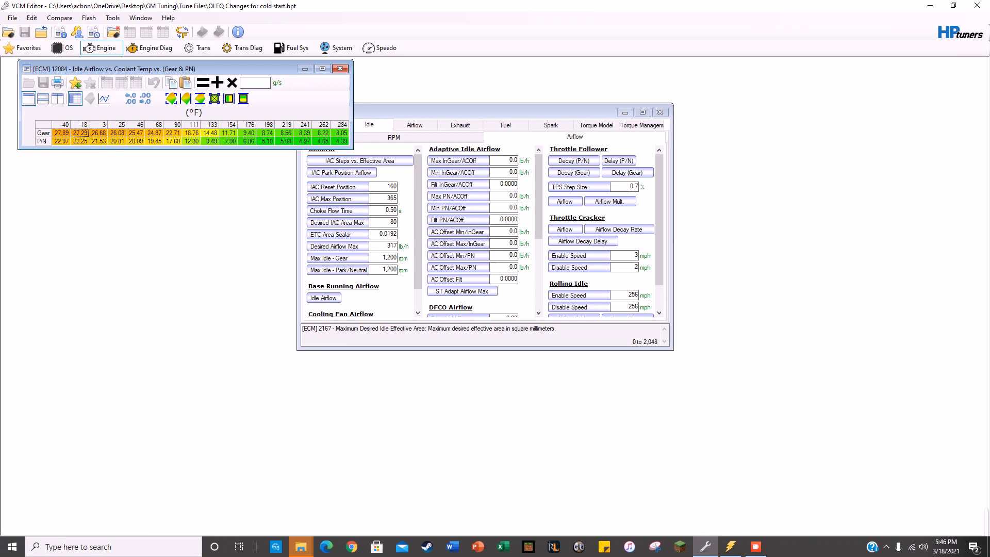
Step: Paste Special > Add the copied idle trims onto the P/N row, e.g. 17.60 becomes 17.76 at 90 °F
right_click(83, 133)
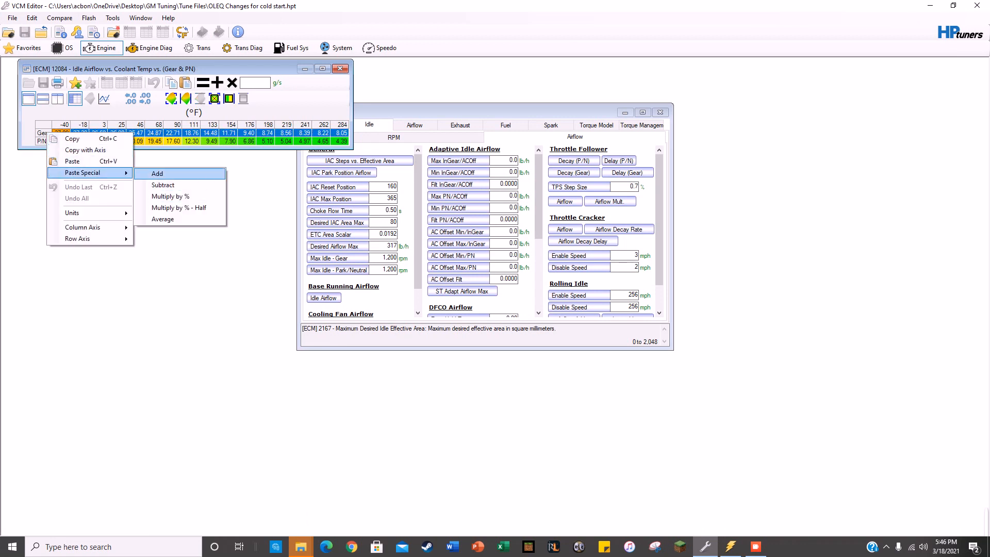
left_click(156, 174)
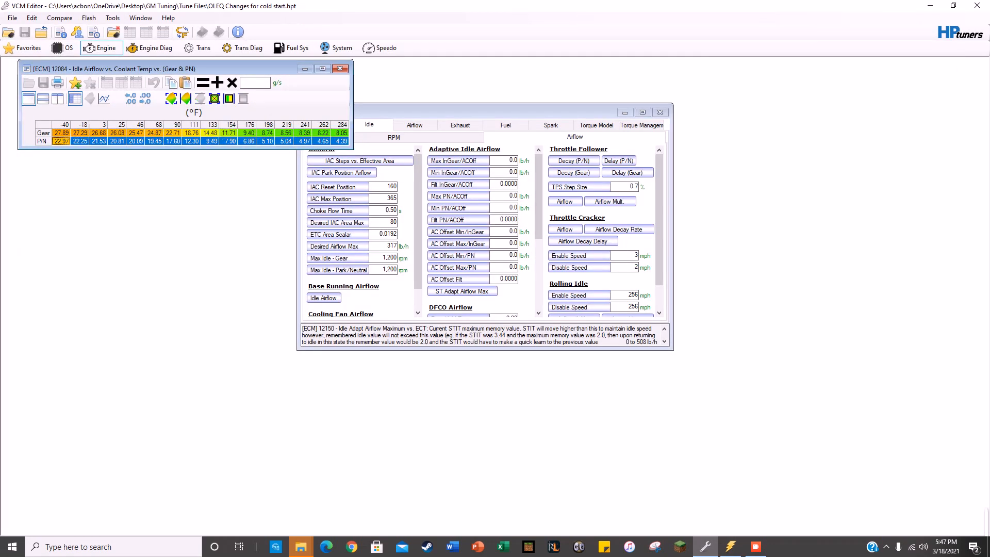
left_click(153, 83)
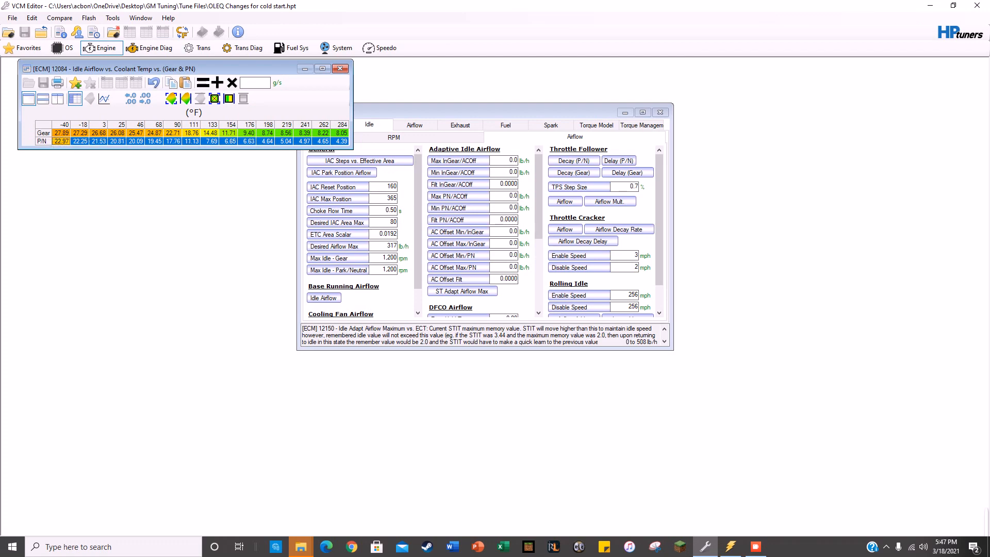